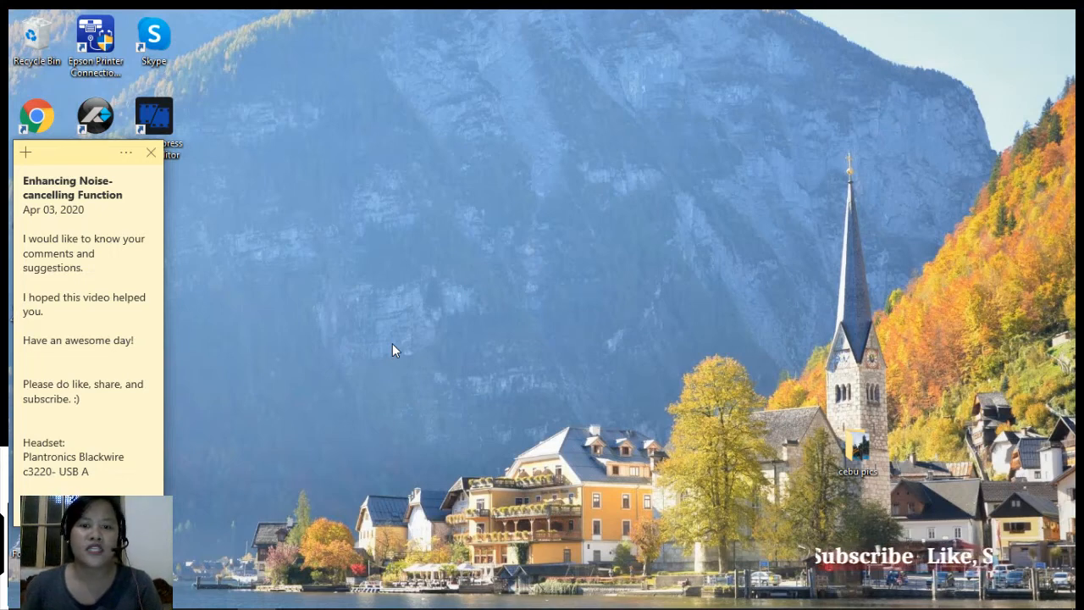
{"action": "mouse_move", "coordinate": [292, 359]}
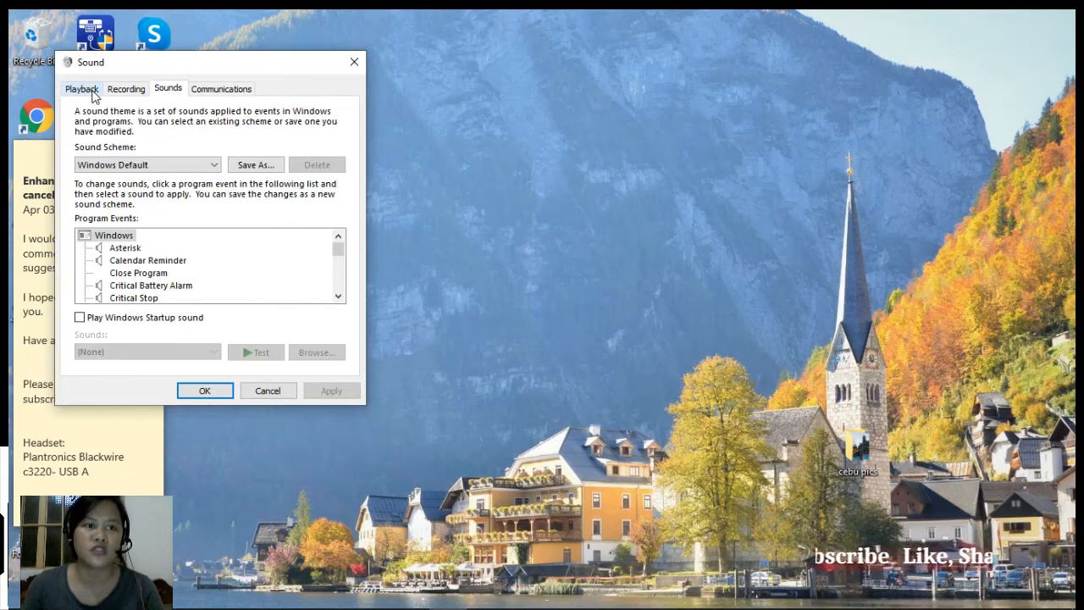
Step: Review the playback devices, confirming Headset Earphone is default, then view the recording devices
{"action": "left_click", "coordinate": [84, 88]}
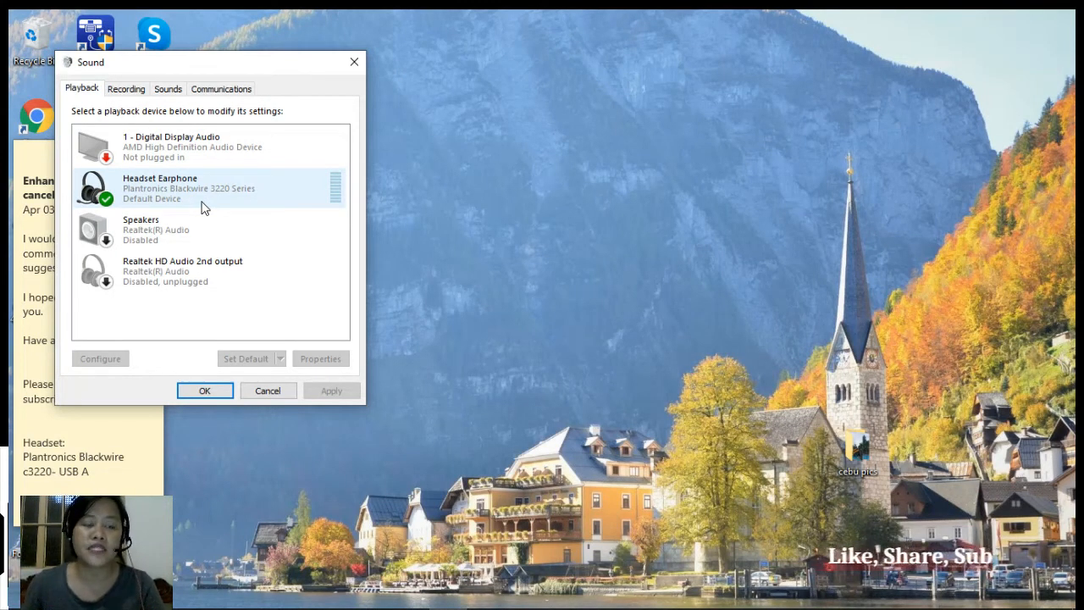
{"action": "left_click", "coordinate": [212, 188]}
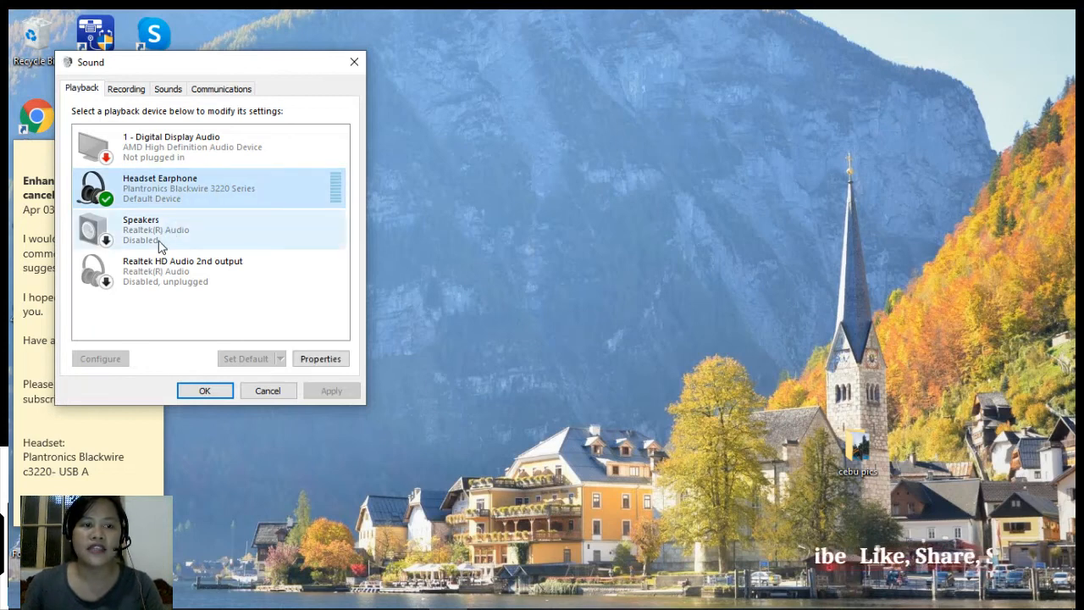
{"action": "left_click", "coordinate": [195, 229]}
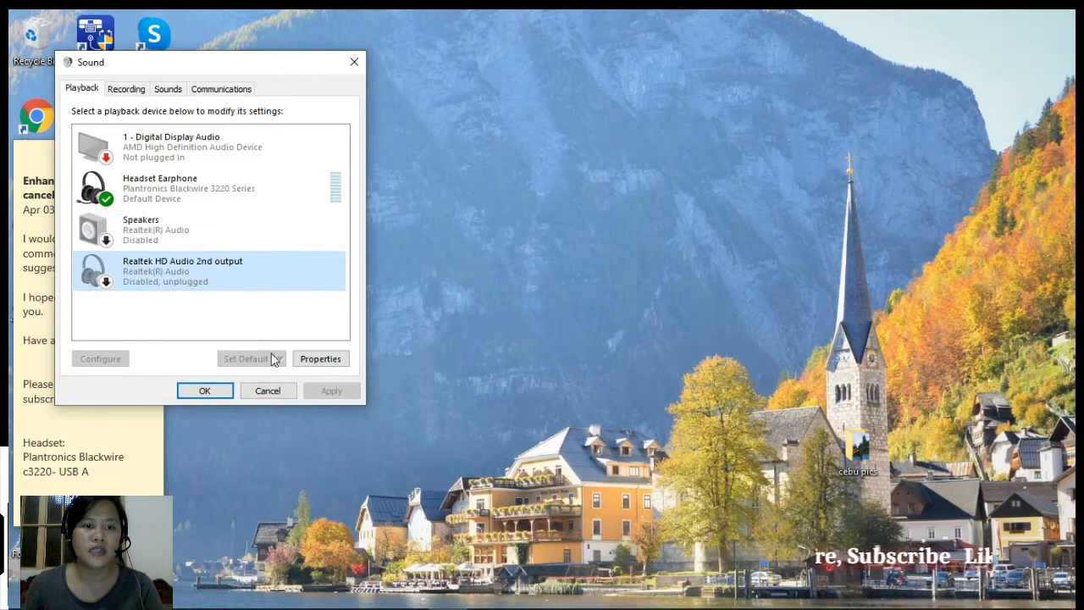
{"action": "left_click", "coordinate": [127, 88]}
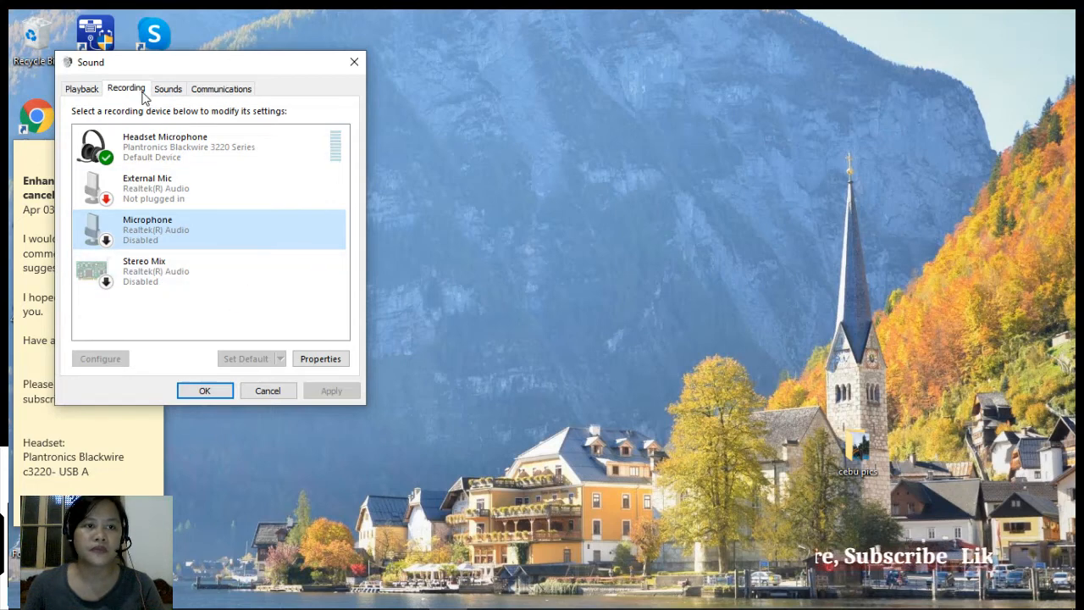
{"action": "left_click", "coordinate": [83, 88]}
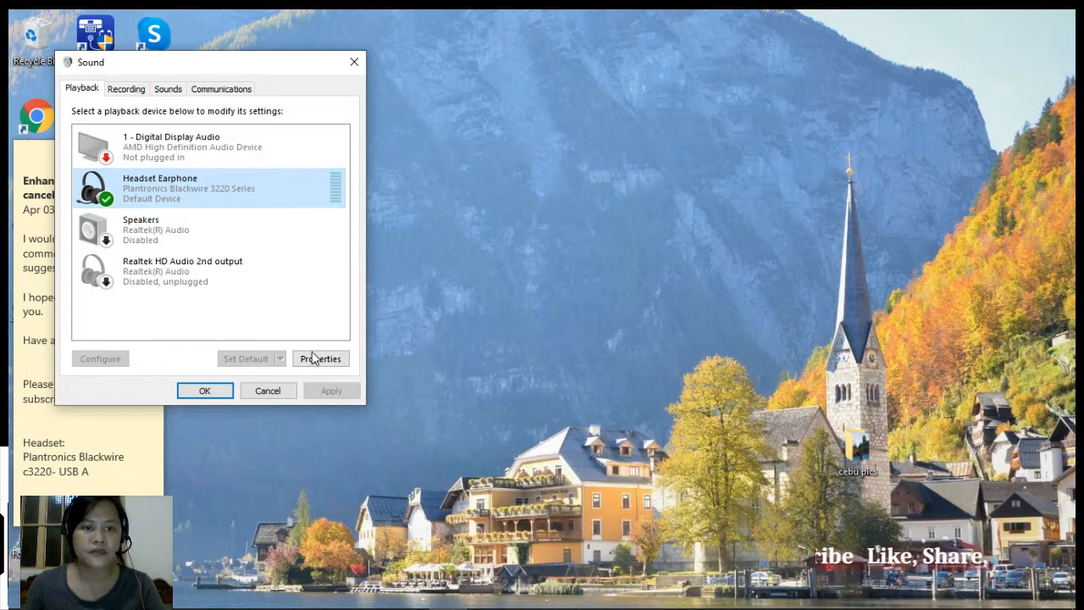
{"action": "left_click", "coordinate": [320, 358]}
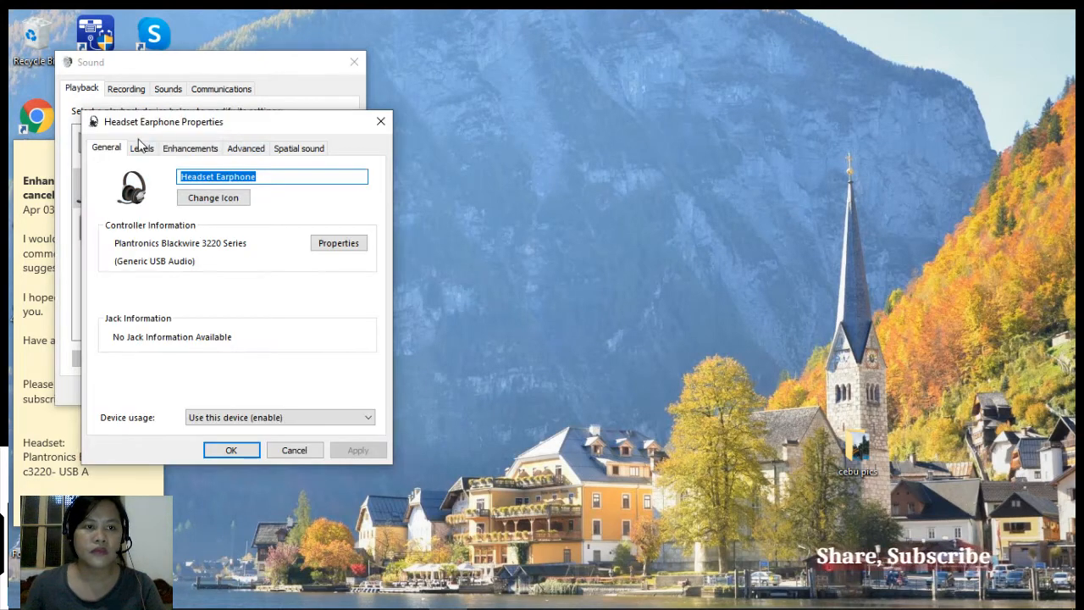
{"action": "left_click", "coordinate": [189, 148]}
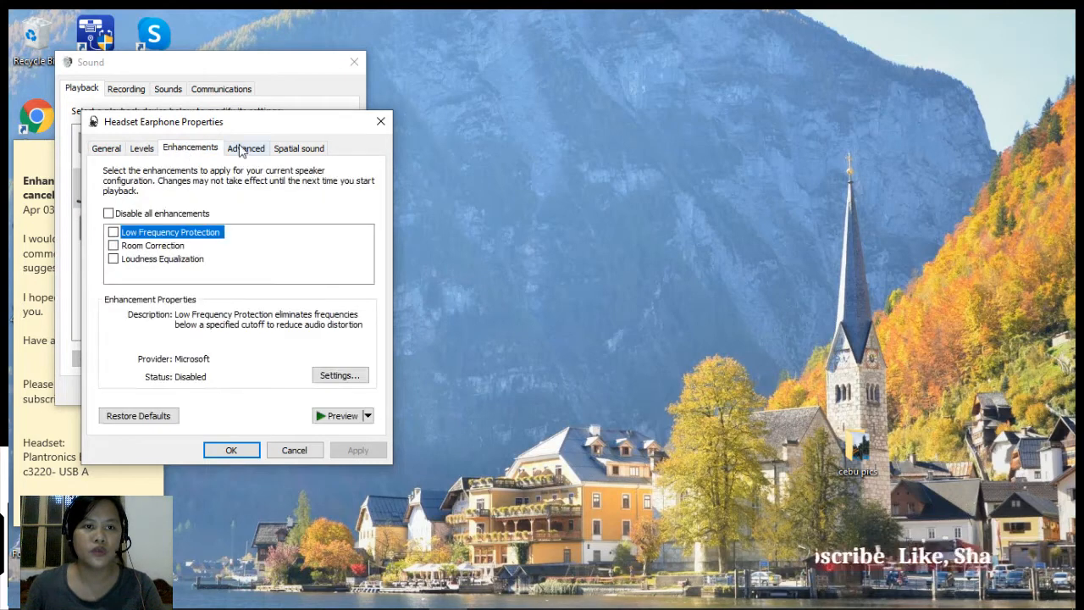
{"action": "left_click", "coordinate": [246, 147]}
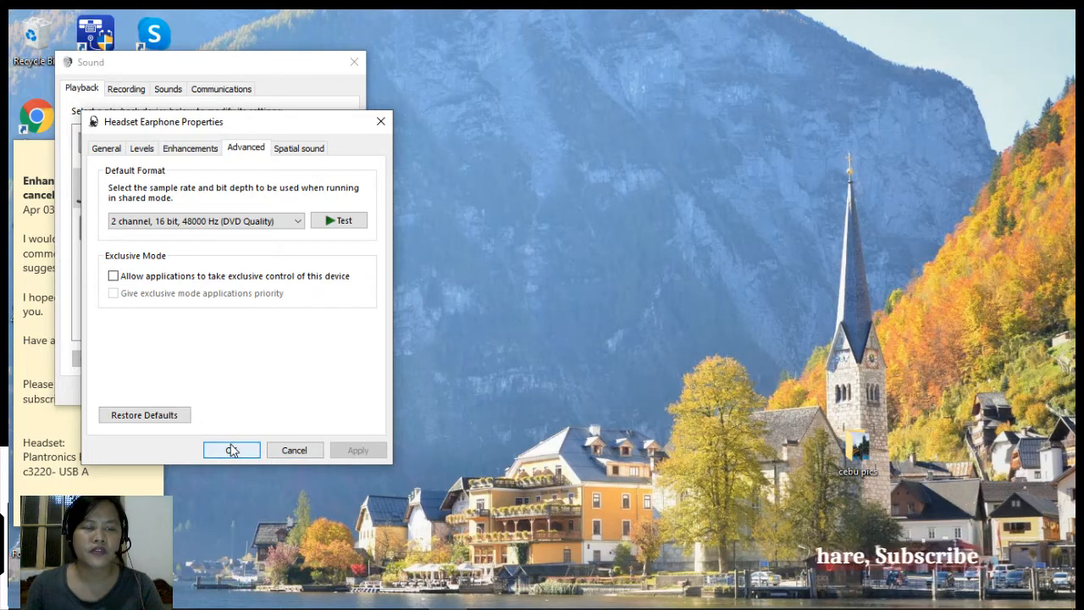
{"action": "left_click", "coordinate": [231, 450]}
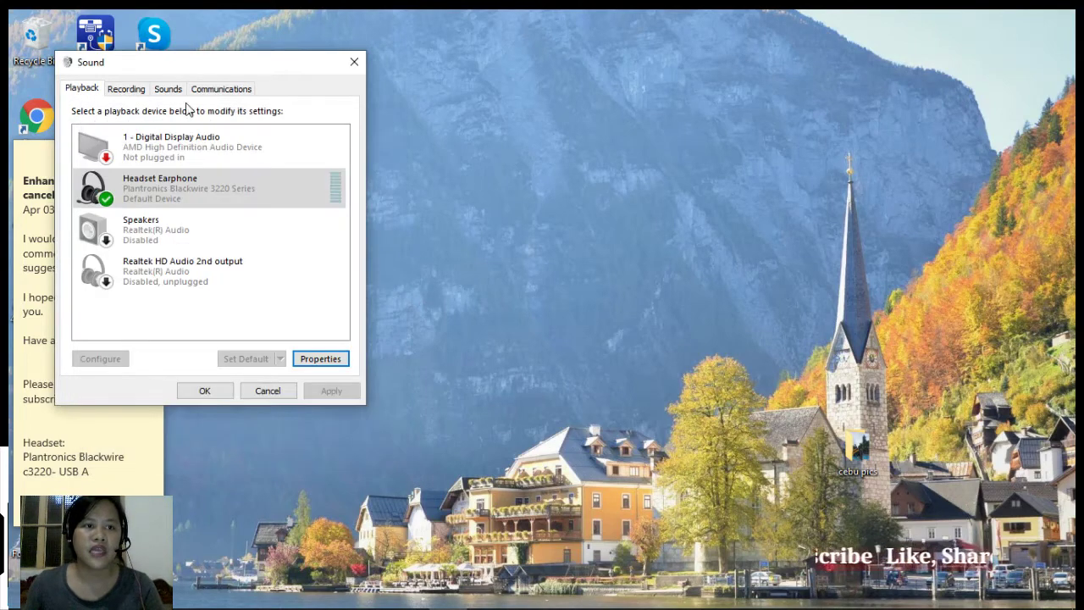
Step: Inspect the Headset Microphone's input level in its properties, then close them
{"action": "left_click", "coordinate": [125, 88]}
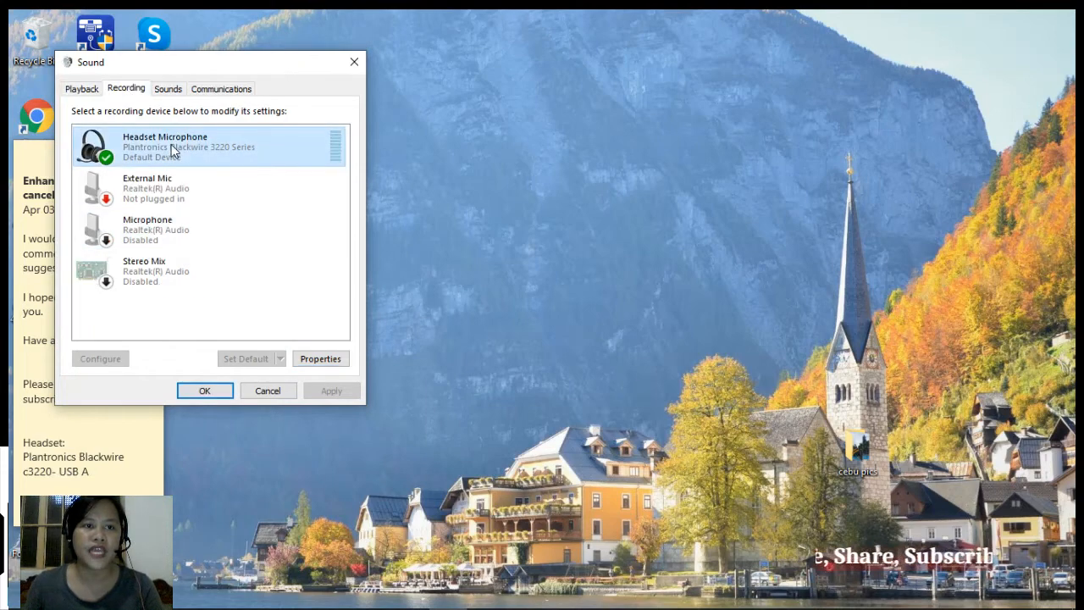
{"action": "mouse_move", "coordinate": [323, 366]}
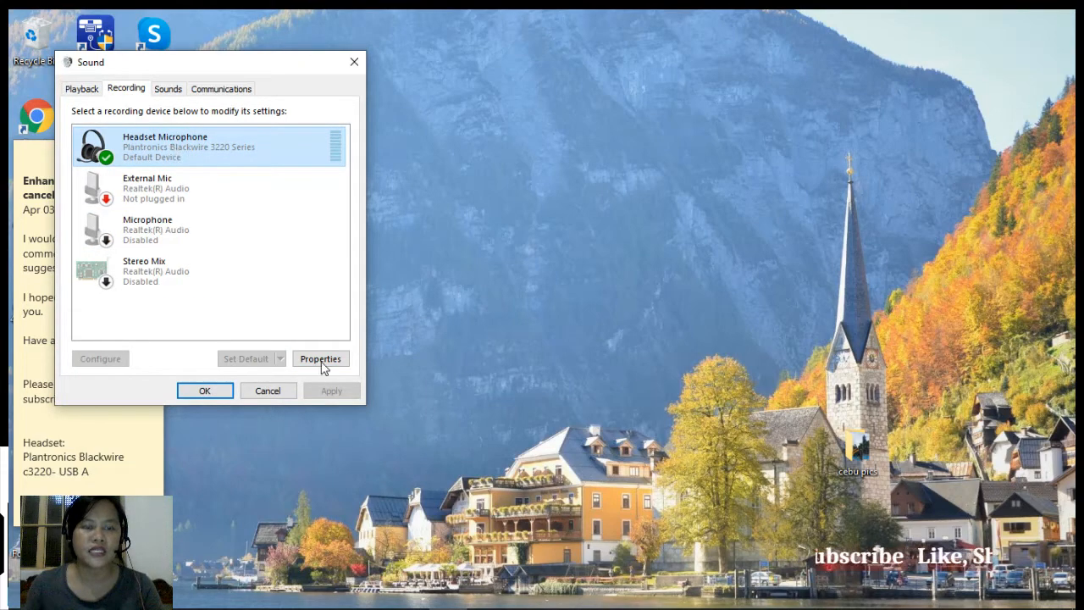
{"action": "left_click", "coordinate": [320, 358]}
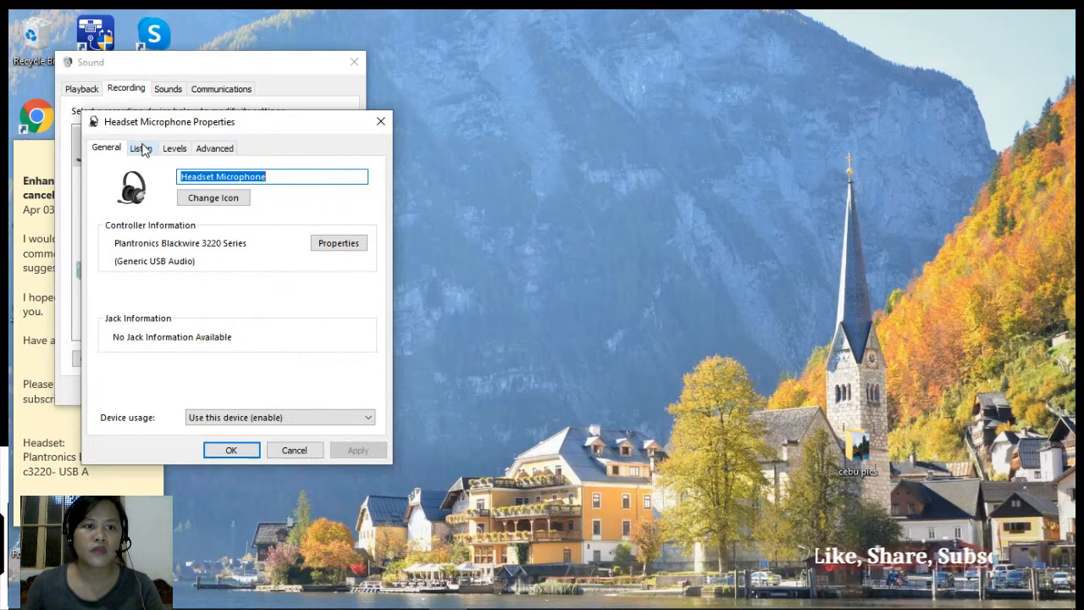
{"action": "left_click", "coordinate": [174, 148]}
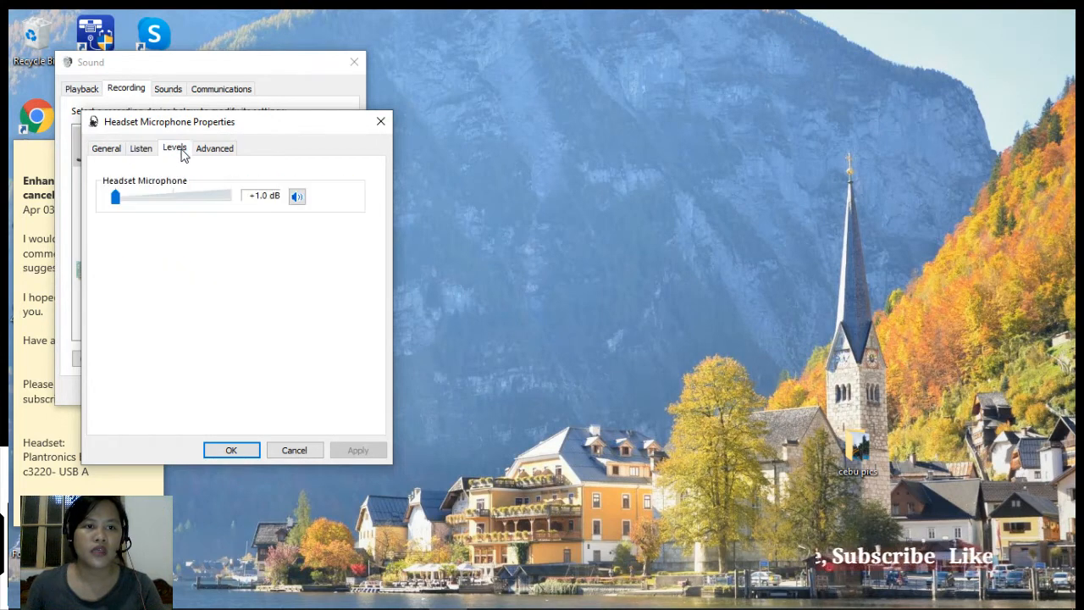
{"action": "mouse_move", "coordinate": [197, 216]}
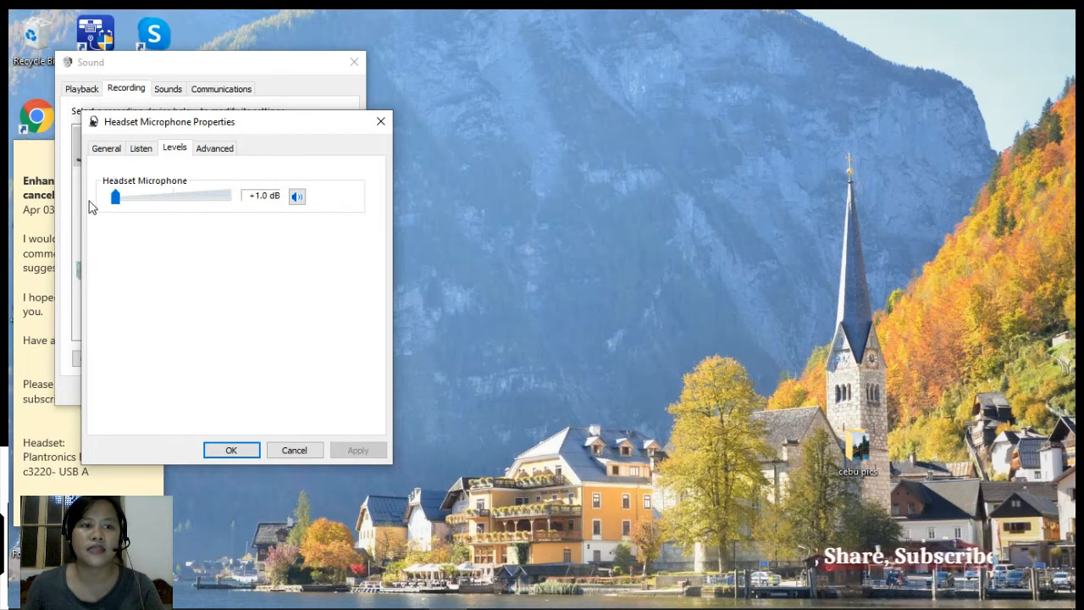
{"action": "left_click", "coordinate": [214, 147]}
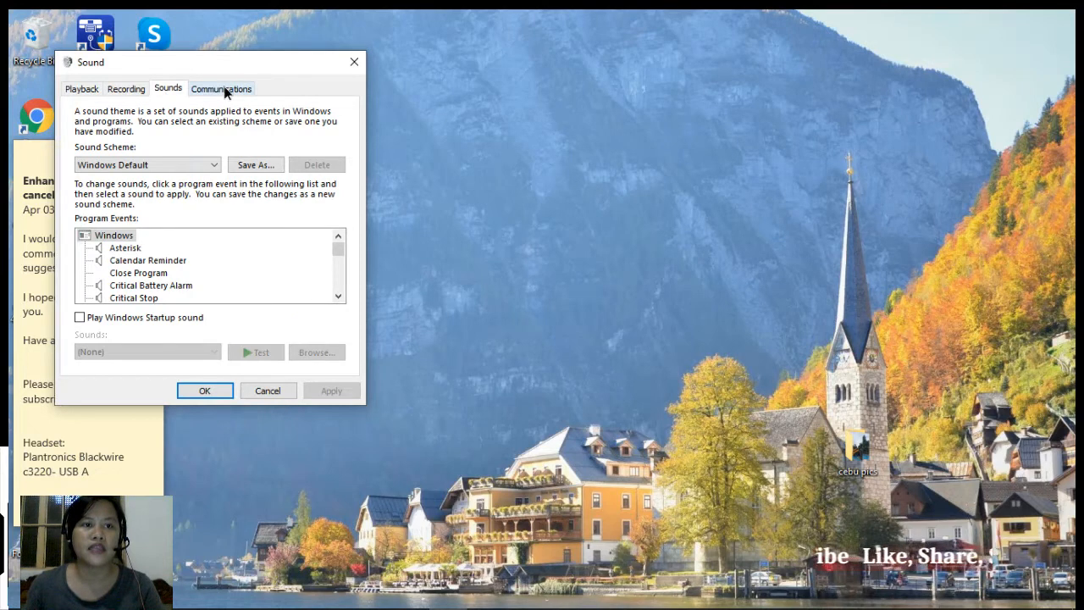
Step: Set communications activity to 'Do nothing' and close the Sound dialog with OK
{"action": "left_click", "coordinate": [220, 89]}
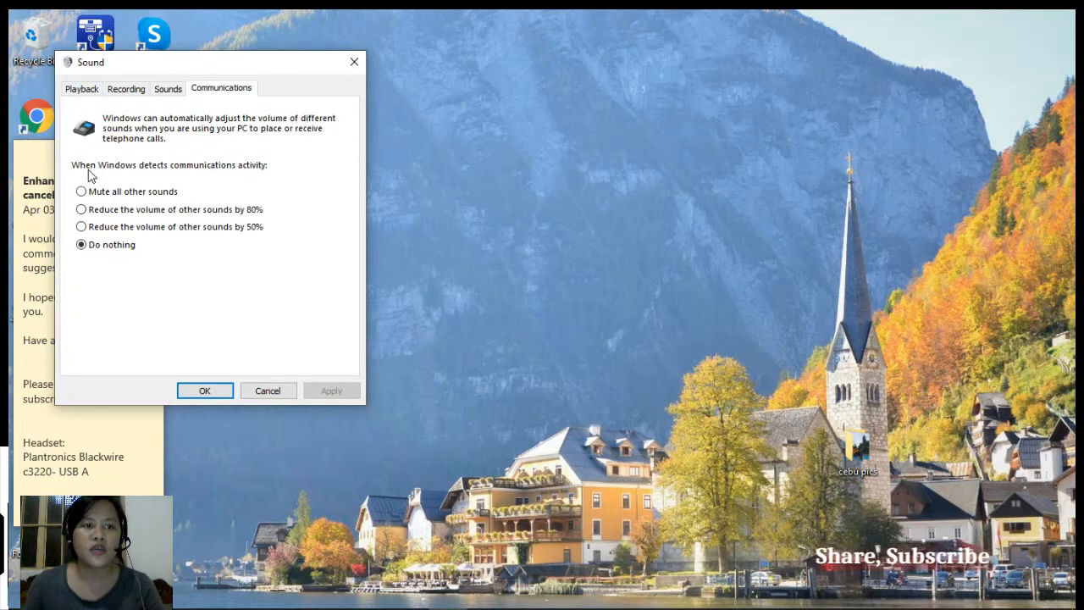
{"action": "mouse_move", "coordinate": [292, 176]}
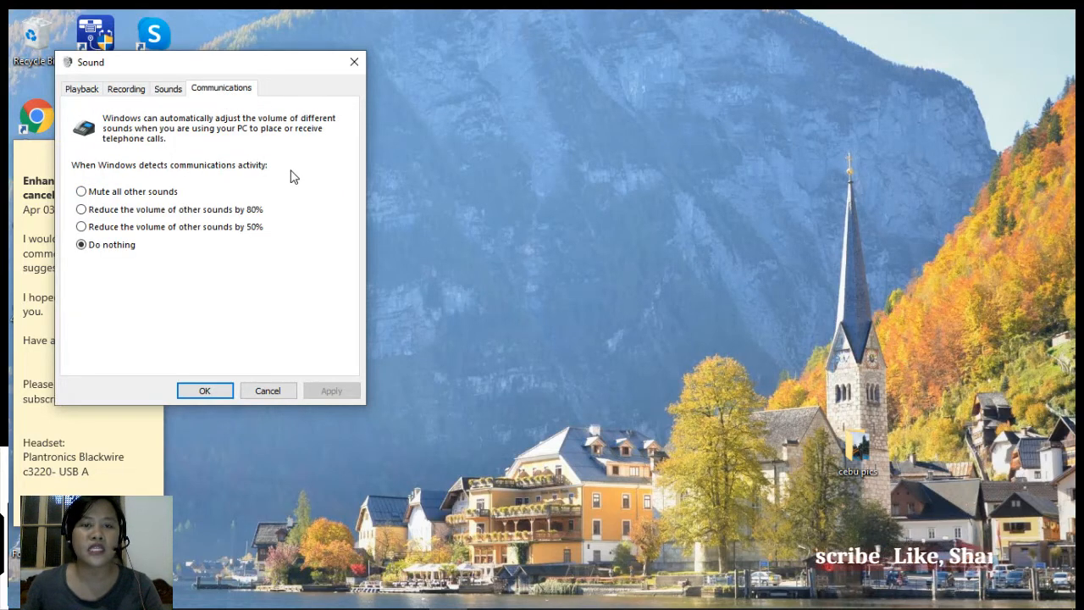
{"action": "left_click", "coordinate": [81, 243]}
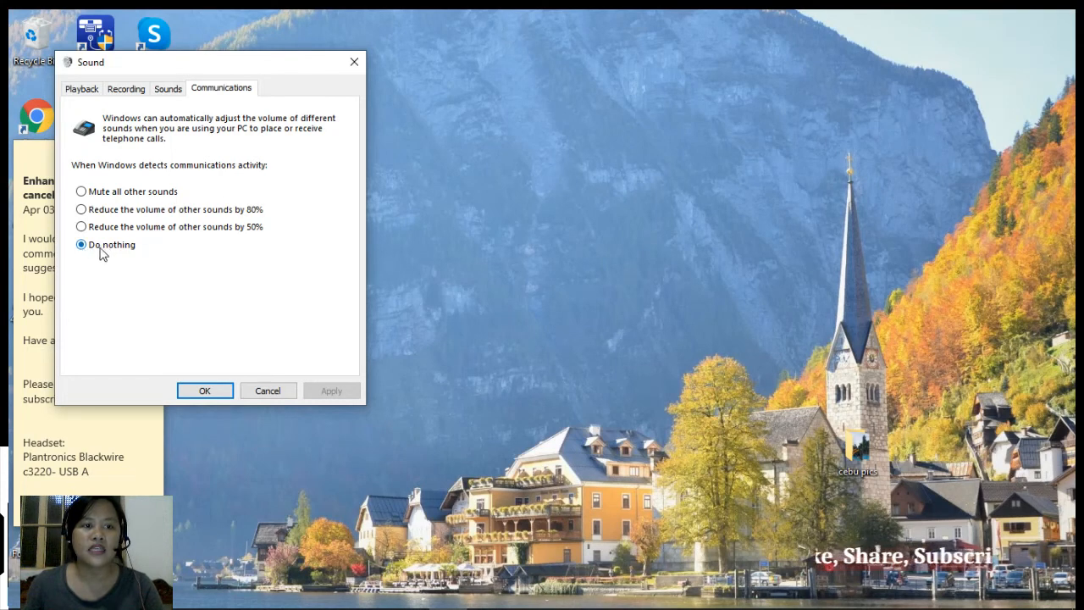
{"action": "mouse_move", "coordinate": [309, 380]}
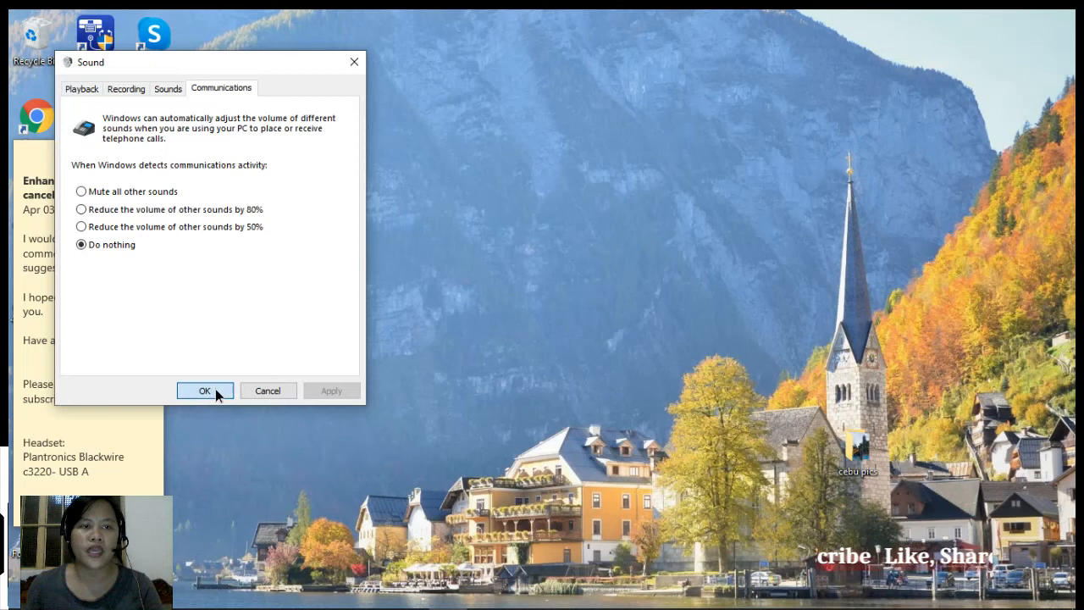
{"action": "left_click", "coordinate": [204, 391]}
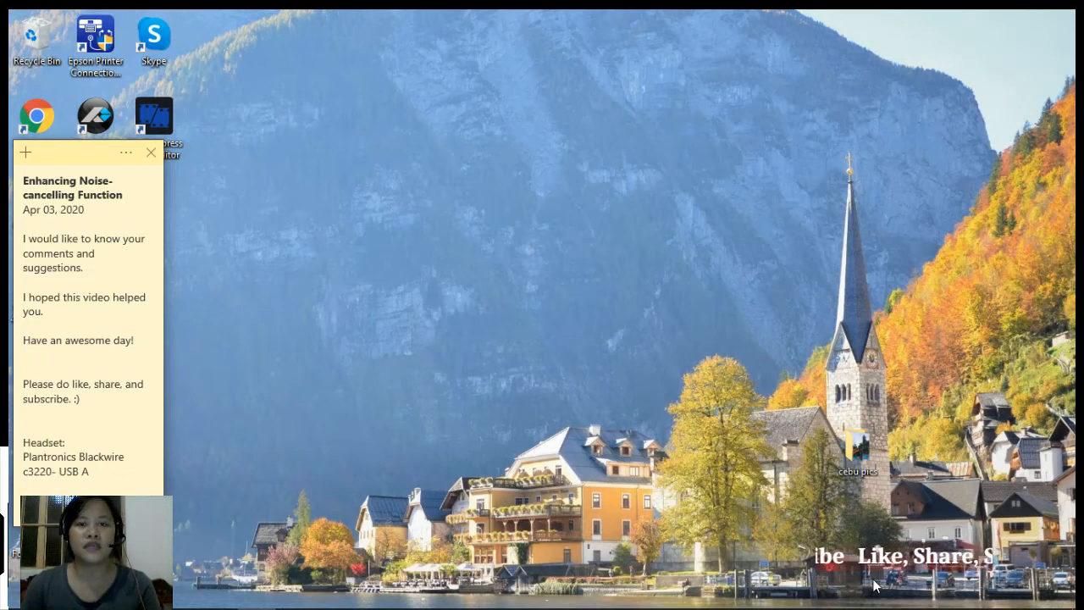
{"action": "mouse_move", "coordinate": [559, 235]}
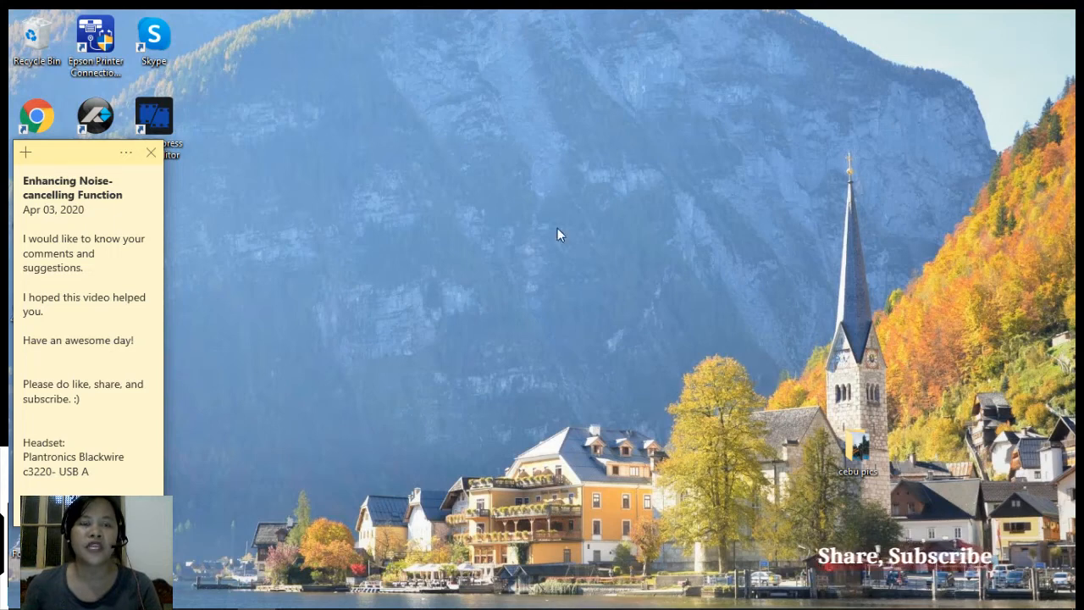
{"action": "mouse_move", "coordinate": [308, 63]}
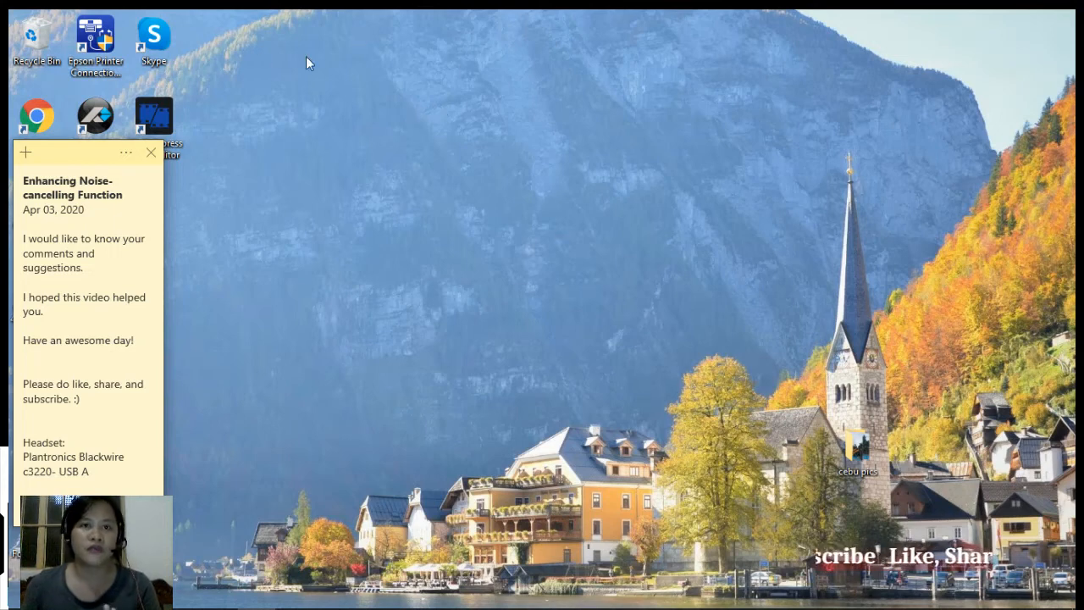
{"action": "mouse_move", "coordinate": [237, 83]}
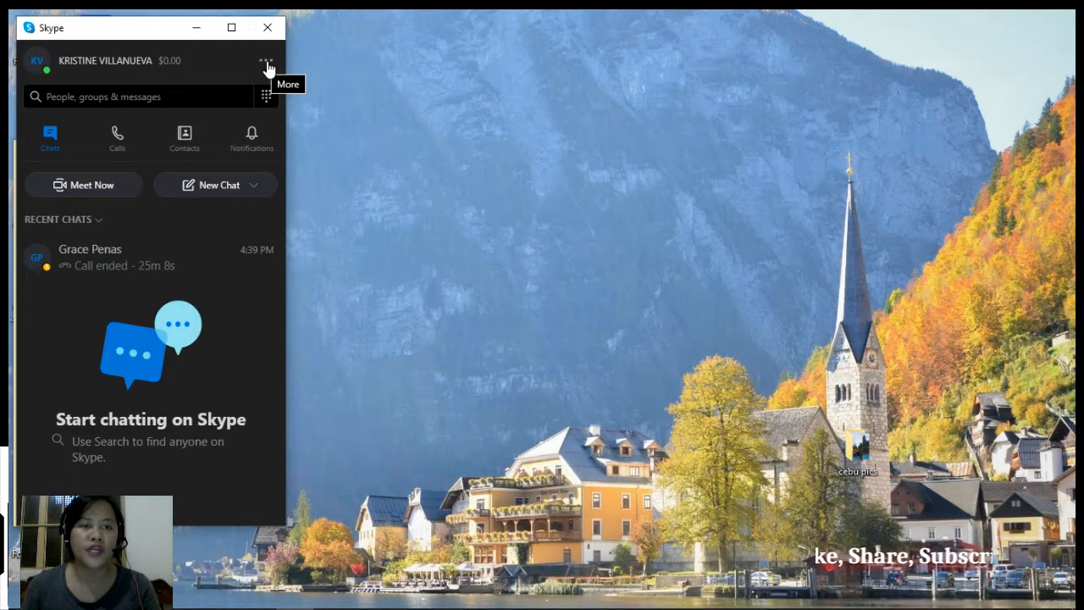
Step: Open Skype Settings from the More menu and make the window narrower
{"action": "left_click", "coordinate": [263, 60]}
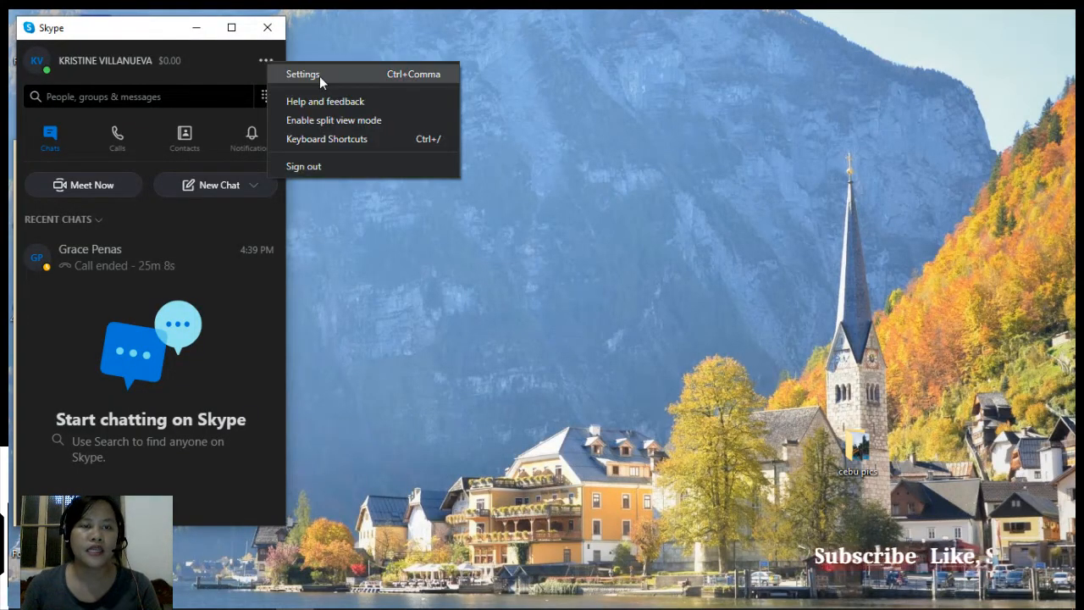
{"action": "mouse_move", "coordinate": [375, 78]}
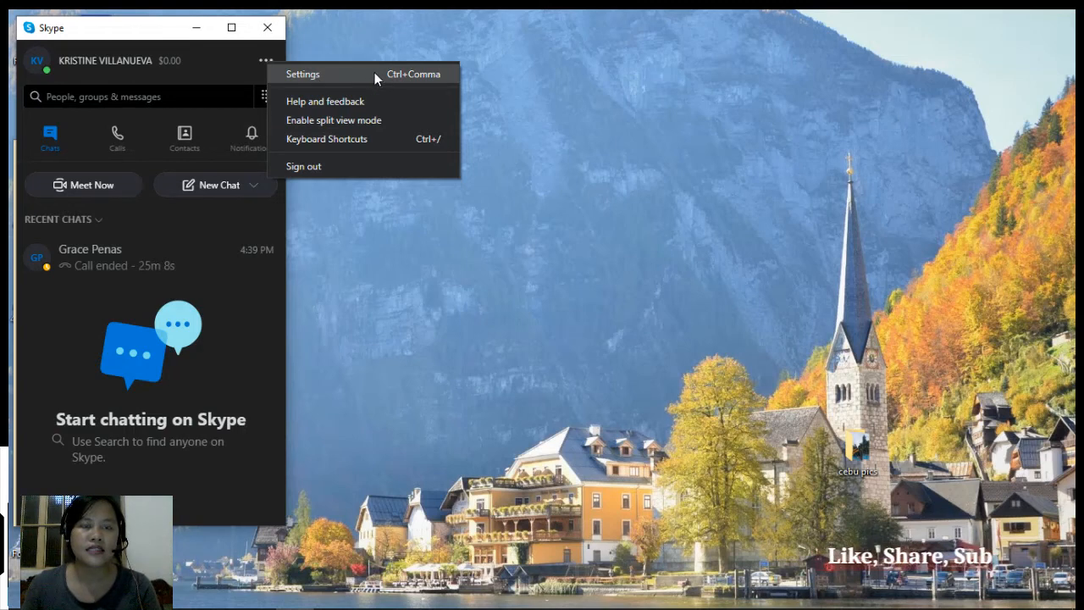
{"action": "left_click", "coordinate": [302, 74]}
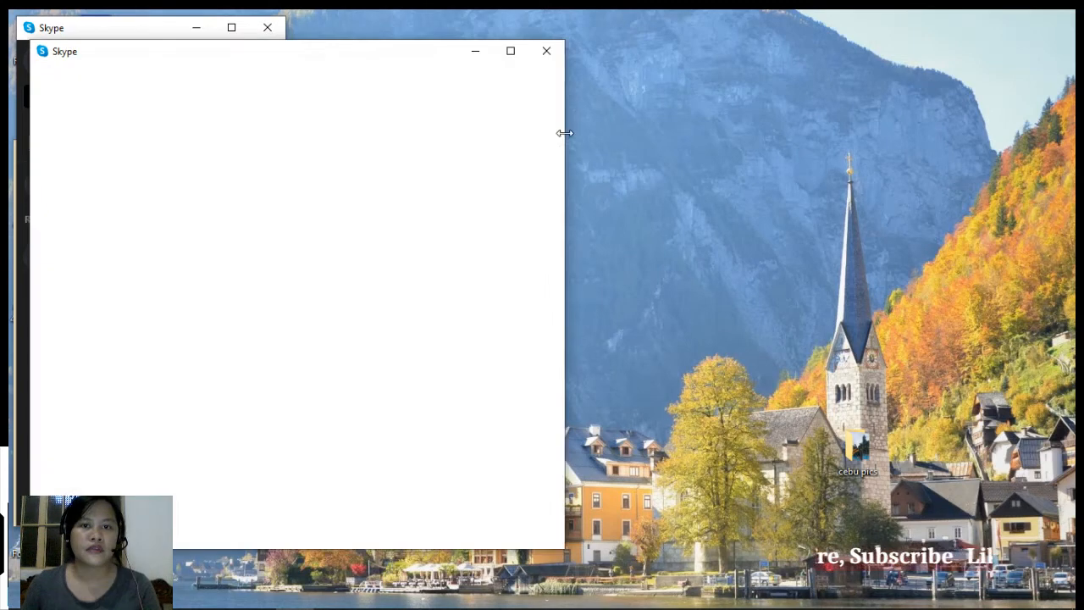
{"action": "left_click_drag", "start_coordinate": [564, 133], "coordinate": [386, 123]}
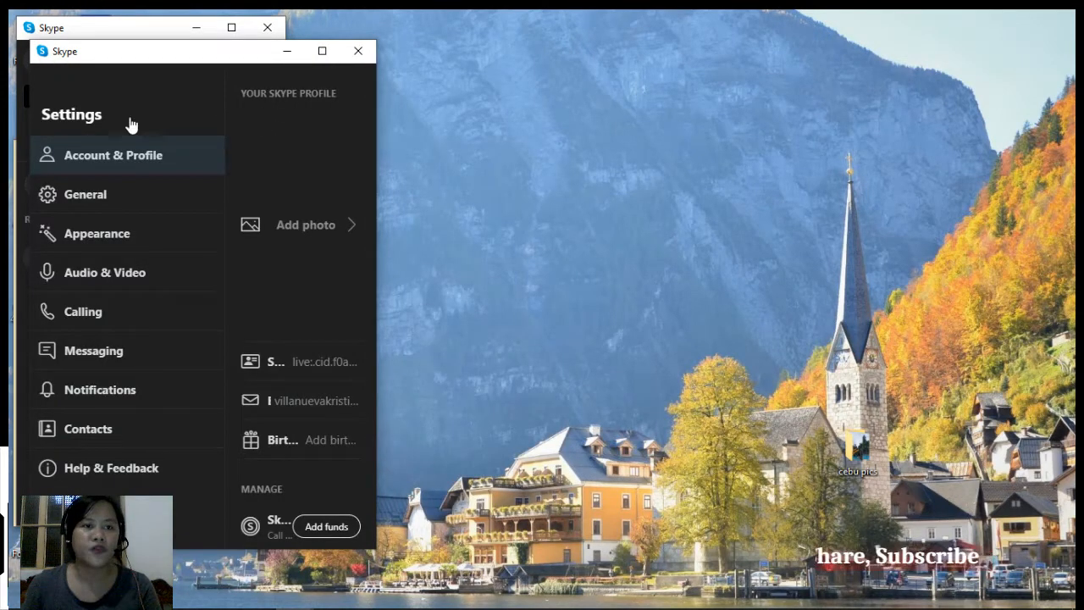
{"action": "mouse_move", "coordinate": [106, 280]}
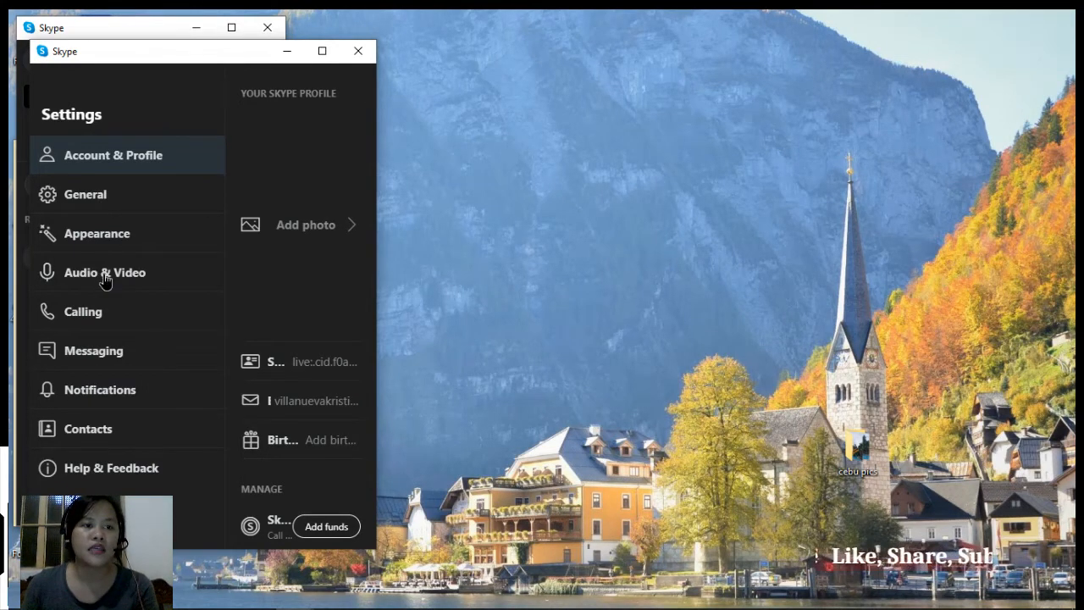
Step: Confirm Audio & Video uses the headset microphone with auto mic adjustment off, widening the window
{"action": "left_click", "coordinate": [105, 272]}
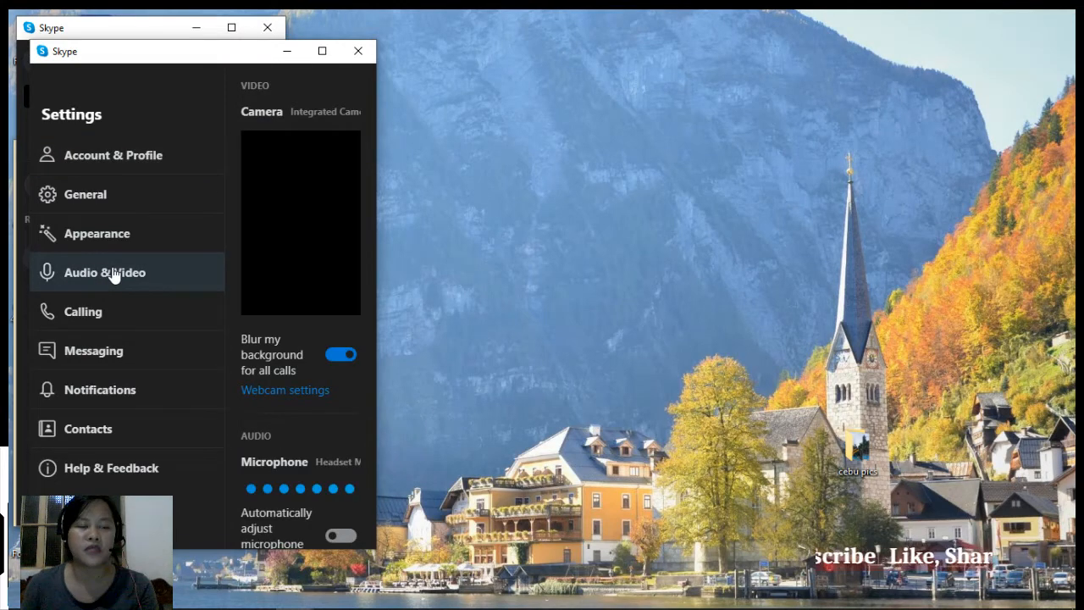
{"action": "scroll", "scroll_direction": "down", "scroll_amount": 3}
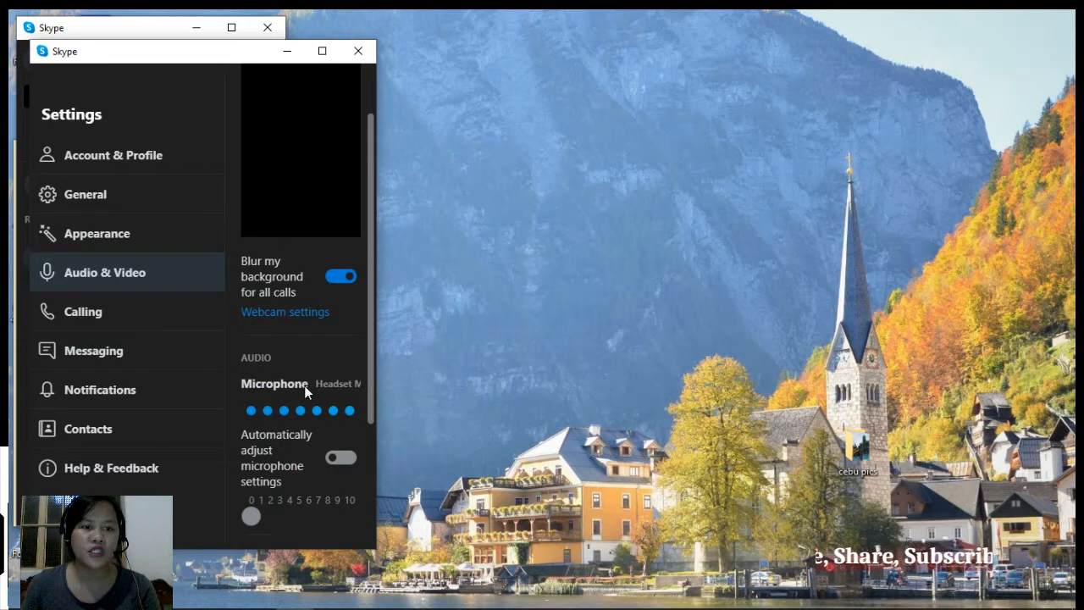
{"action": "scroll", "scroll_direction": "down", "scroll_amount": 3}
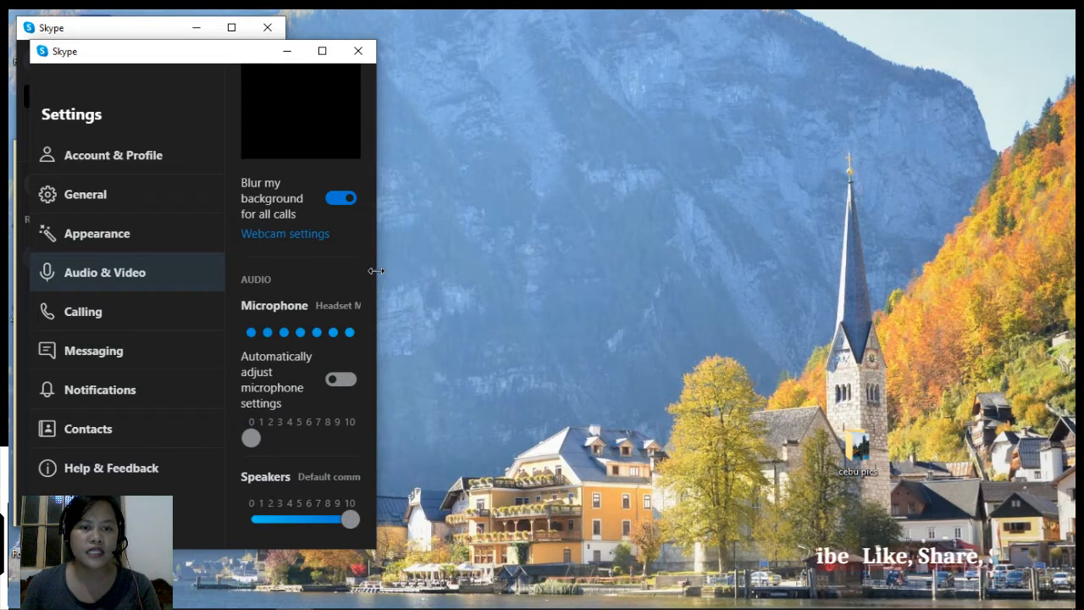
{"action": "left_click_drag", "start_coordinate": [376, 270], "coordinate": [523, 270]}
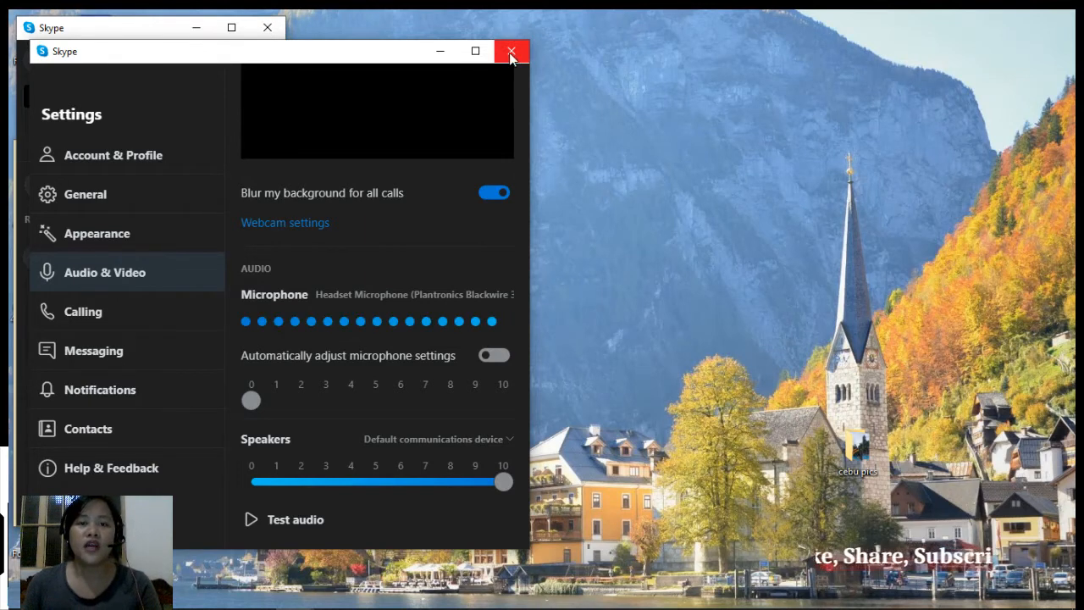
{"action": "mouse_move", "coordinate": [512, 53]}
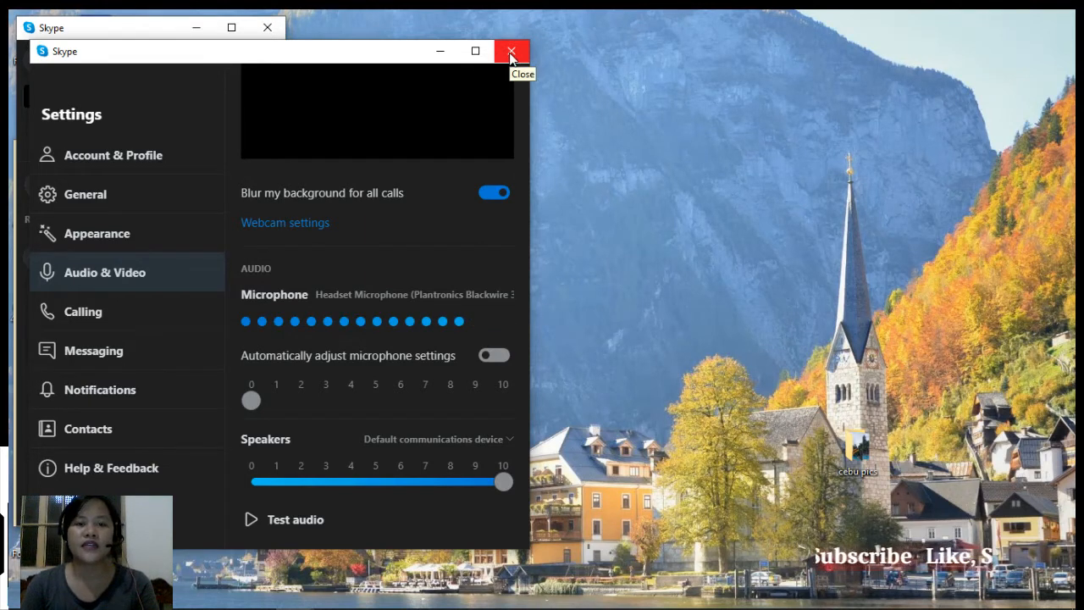